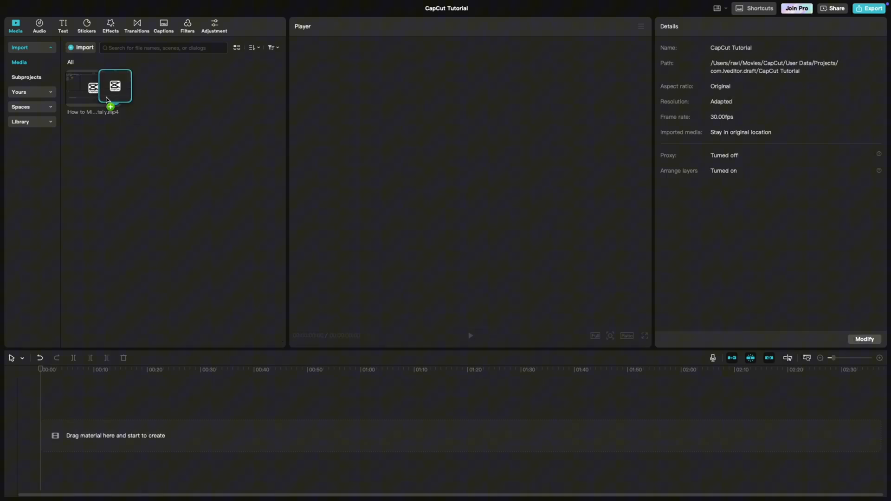
# Step: Drag the imported tutorial video from the Media panel onto the timeline
pyautogui.moveTo(115, 86); pyautogui.dragTo(217, 436)
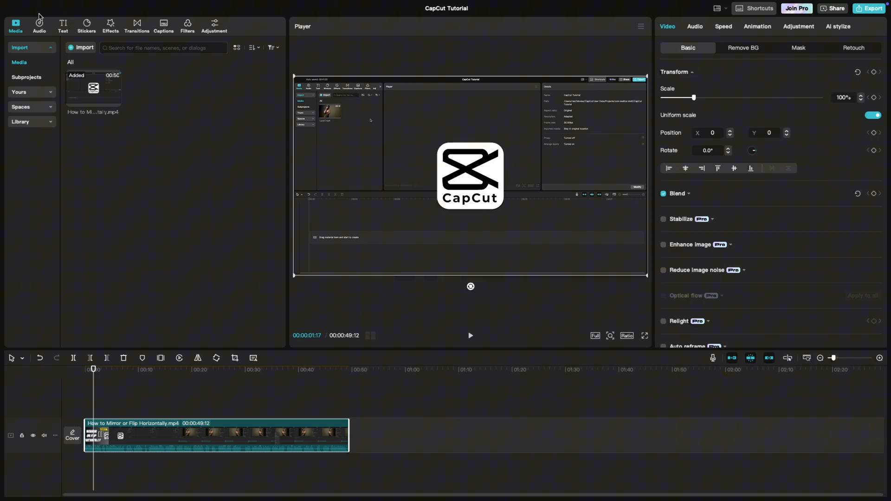
# Step: Generate automatic English captions from the video's speech via Text > Auto captions
pyautogui.click(62, 24)
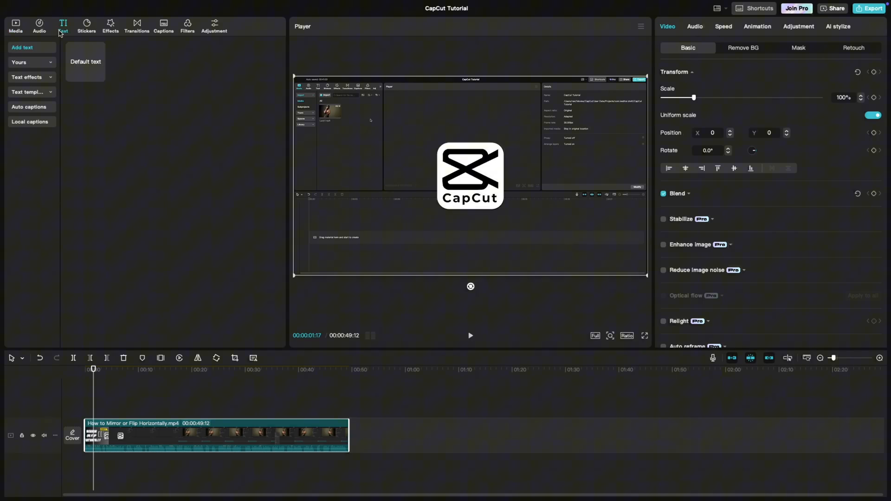
pyautogui.click(32, 106)
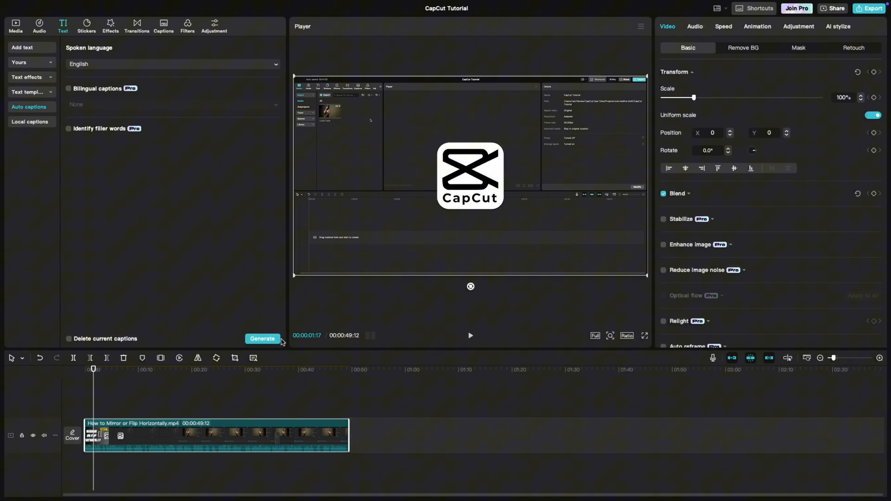
pyautogui.click(261, 338)
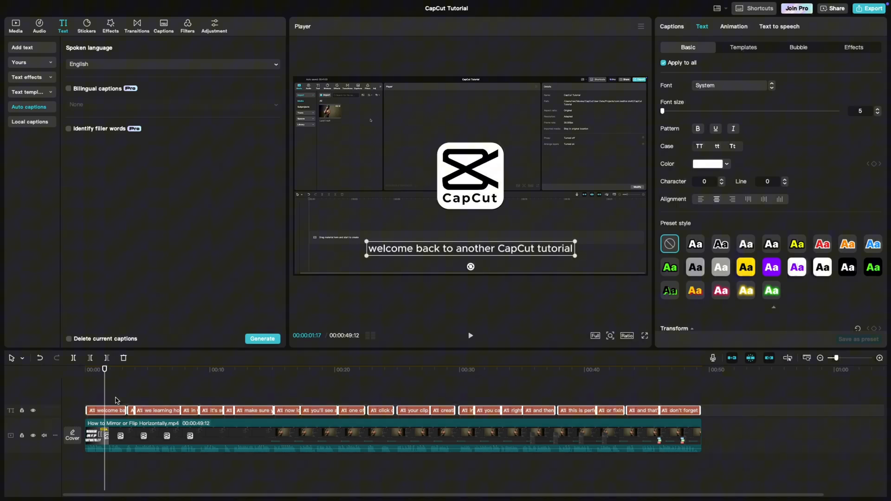
pyautogui.moveTo(111, 401)
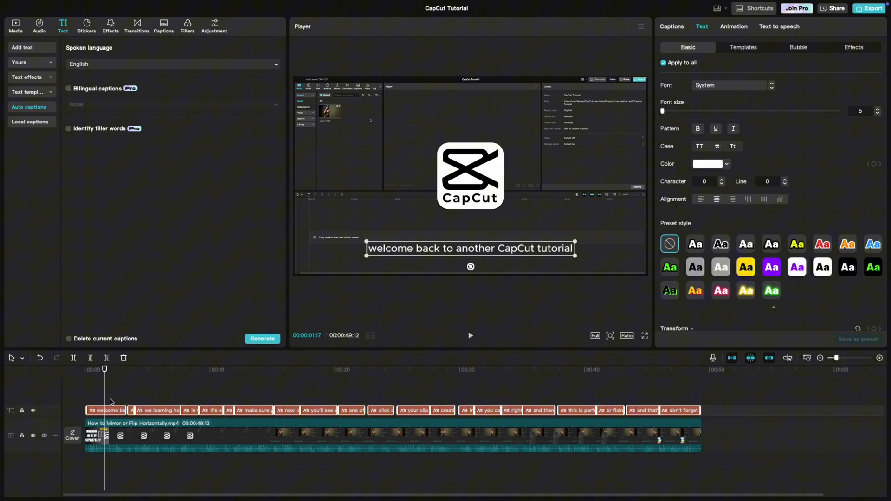
pyautogui.moveTo(482, 239)
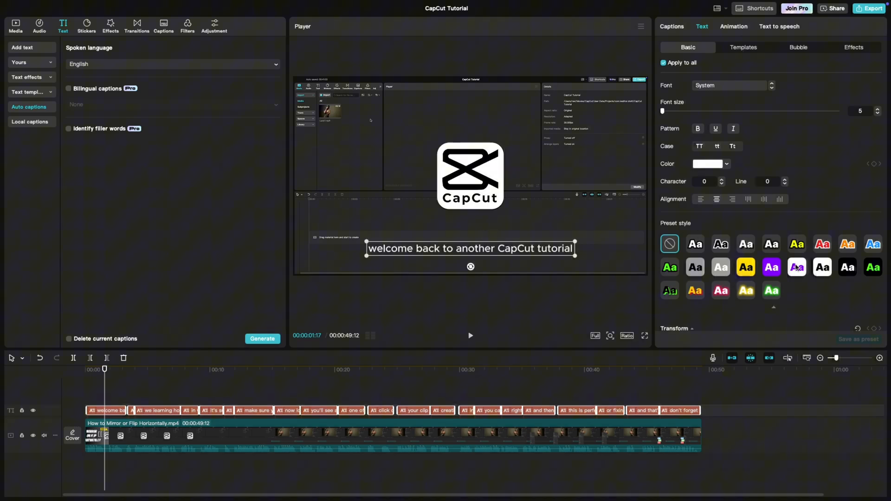
# Step: Apply the yellow preset style to all generated captions
pyautogui.click(796, 244)
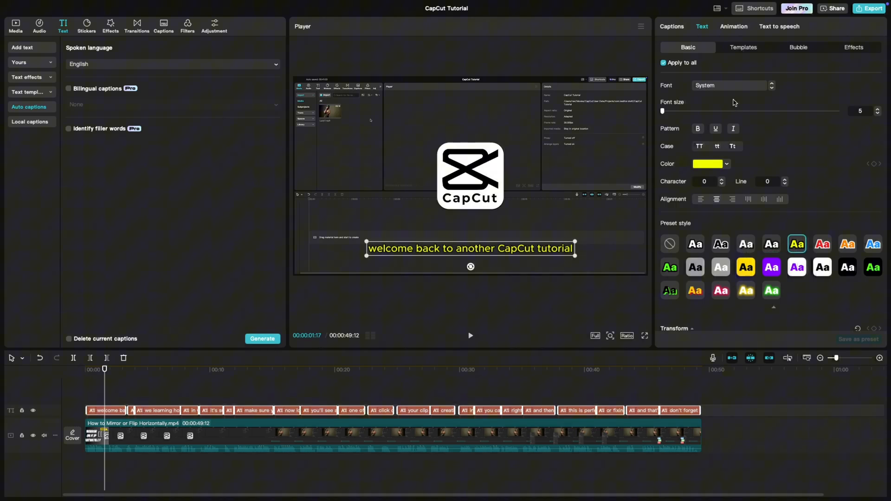
# Step: Set the captions to the ZY Palette font at size 10, keeping the yellow preset style
pyautogui.click(730, 85)
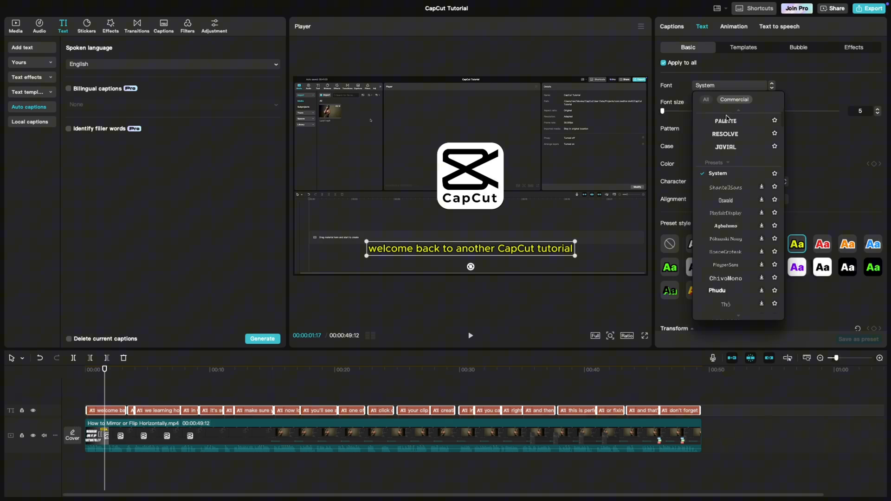
pyautogui.click(726, 120)
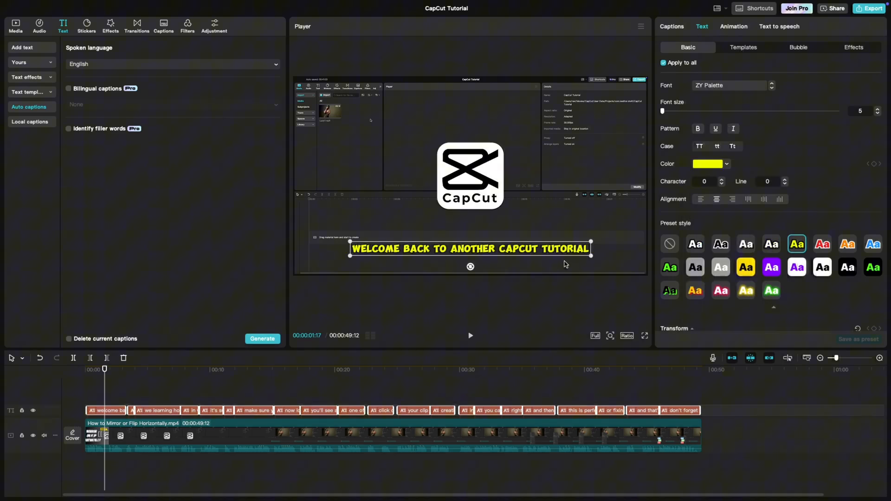
pyautogui.moveTo(662, 110); pyautogui.dragTo(668, 111)
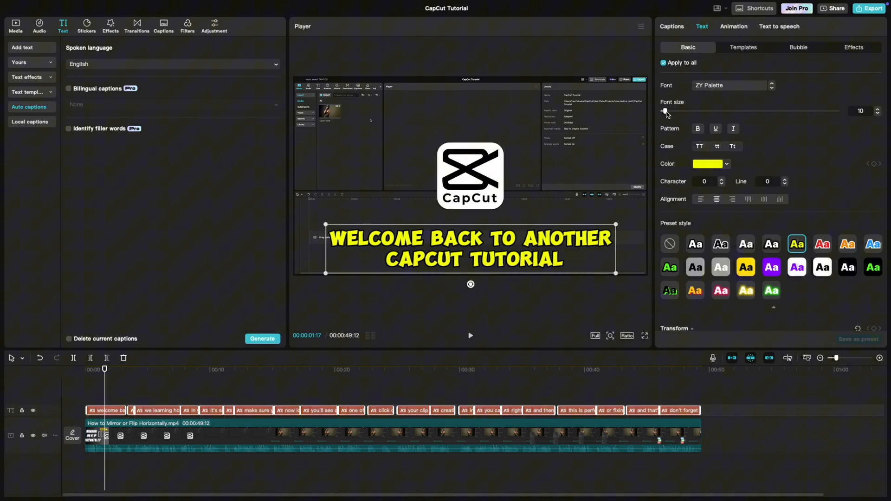
pyautogui.moveTo(771, 244)
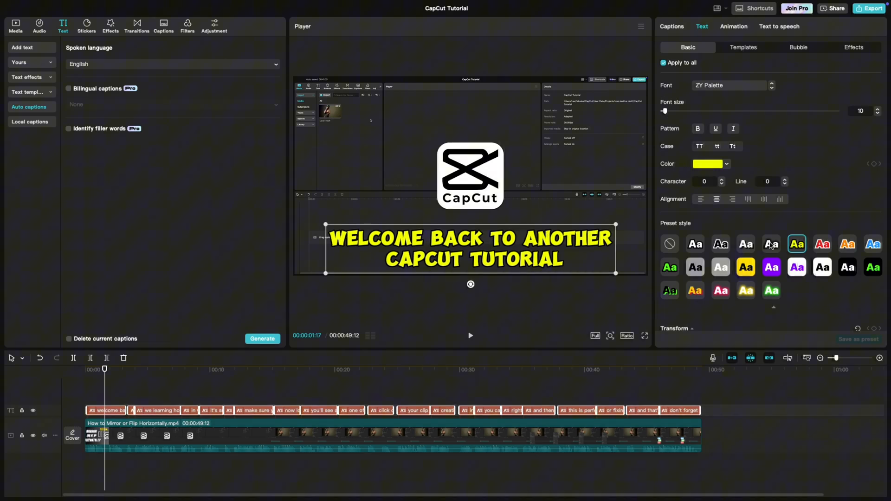
pyautogui.click(771, 244)
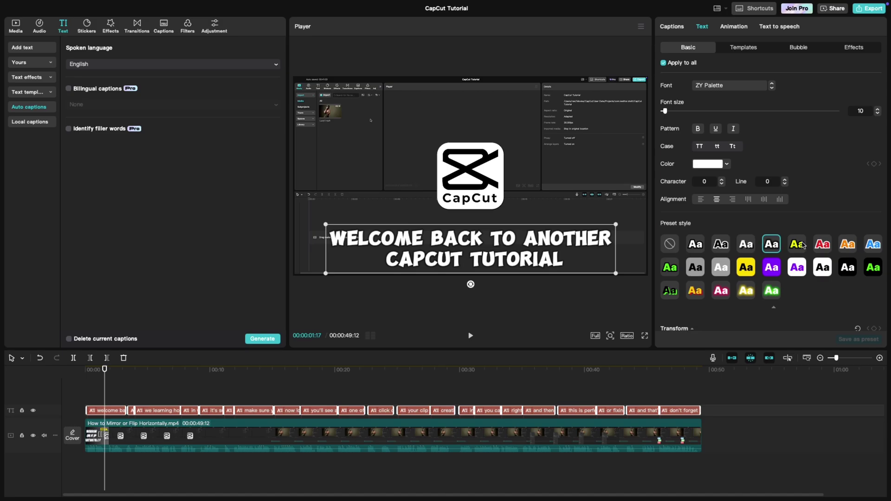
pyautogui.click(796, 244)
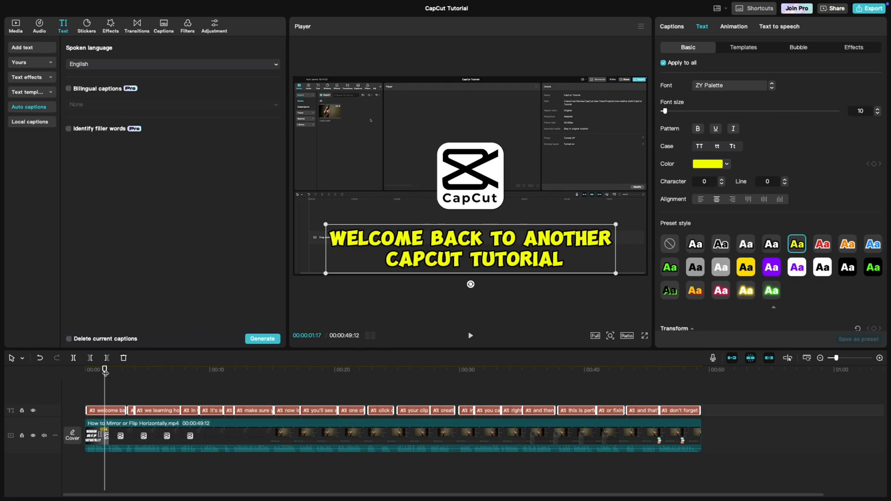
# Step: Open the Animation choices for the captions
pyautogui.click(734, 26)
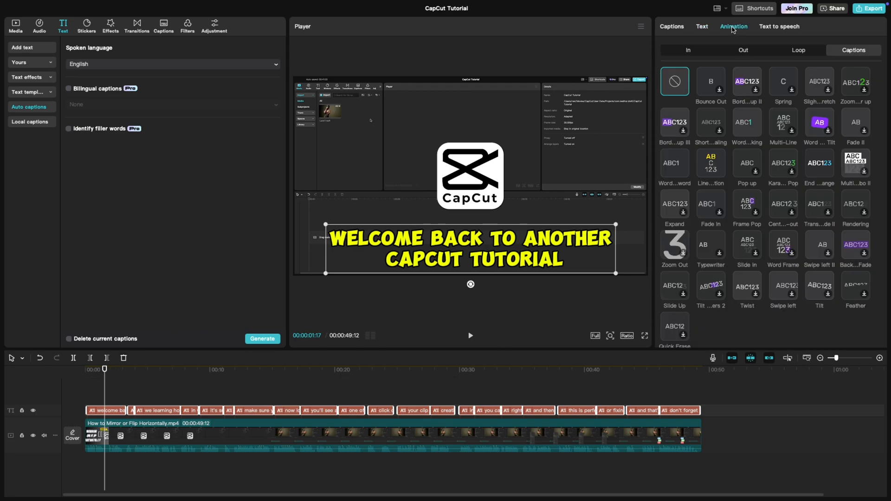
pyautogui.moveTo(841, 52)
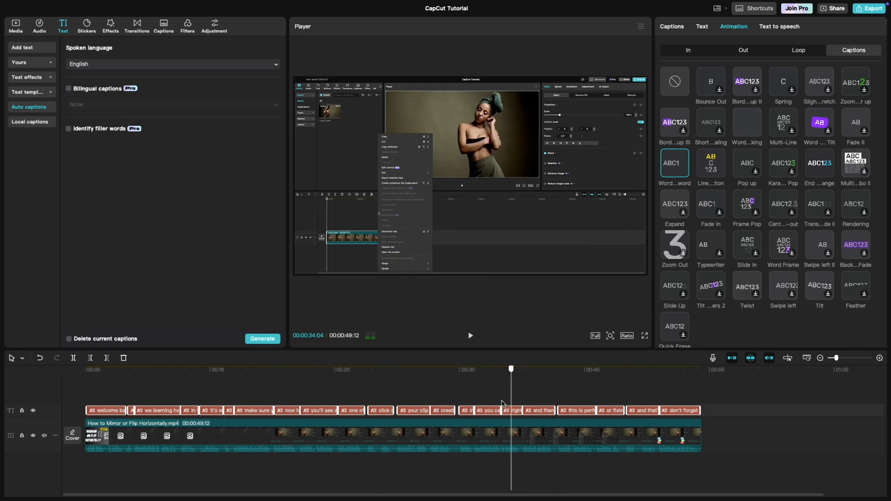
pyautogui.click(81, 378)
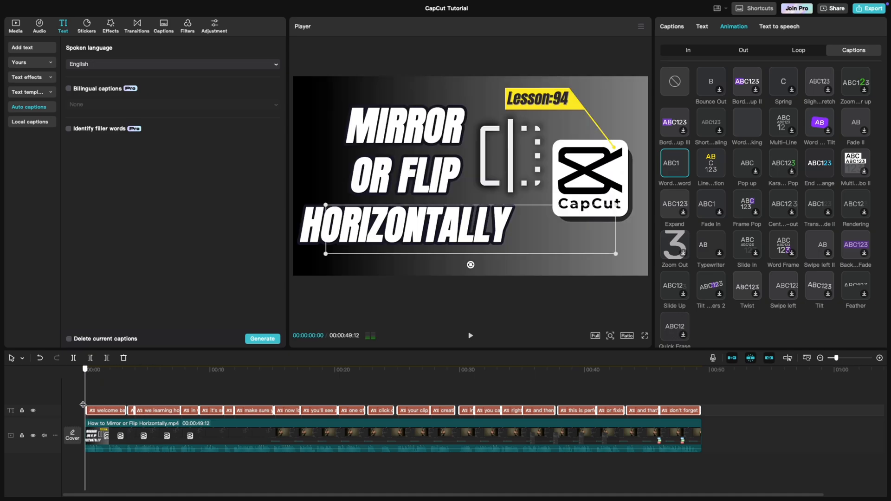
pyautogui.click(160, 369)
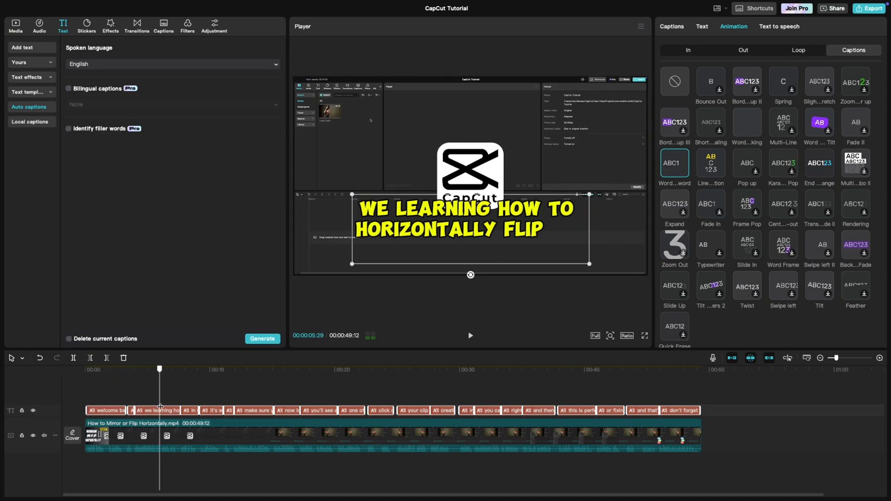
pyautogui.click(274, 368)
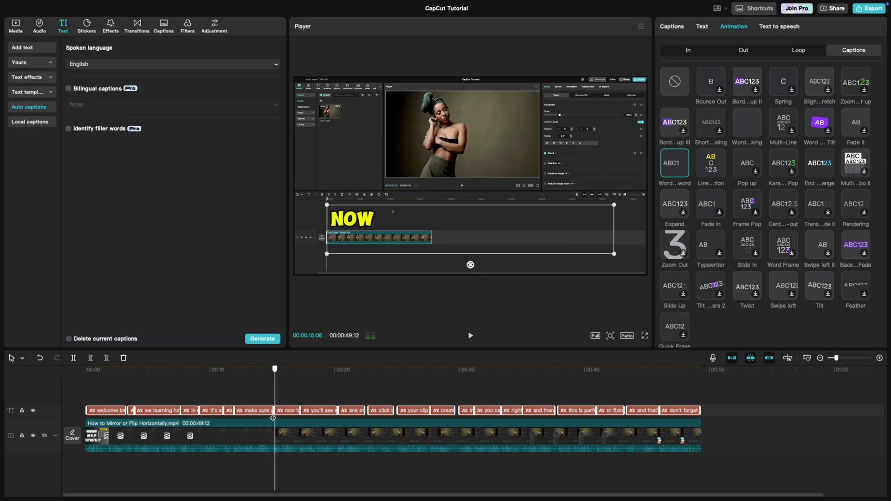